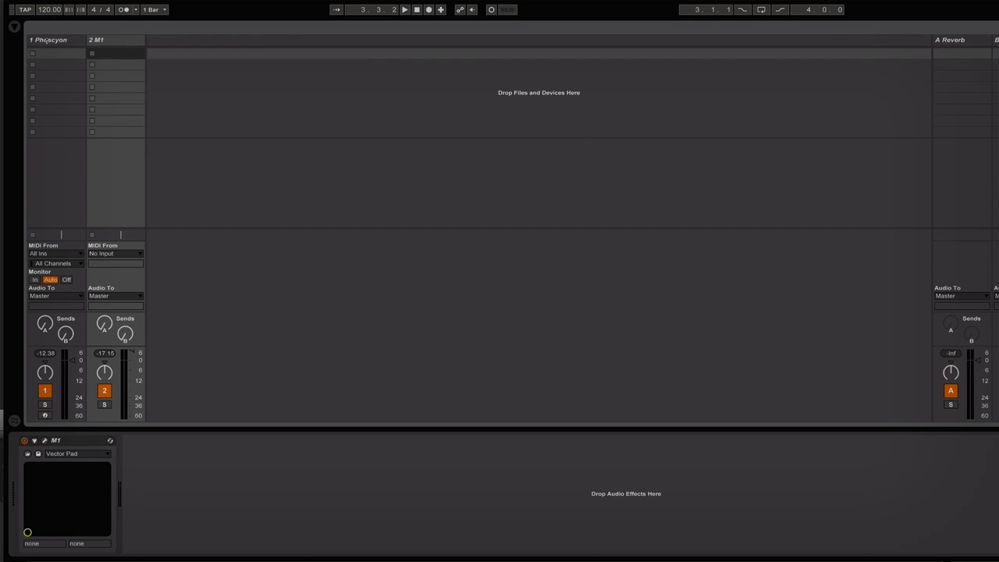
# Select the Phoscyon then M1 tracks and show M1's MIDI From source list.
pyautogui.click(51, 40)
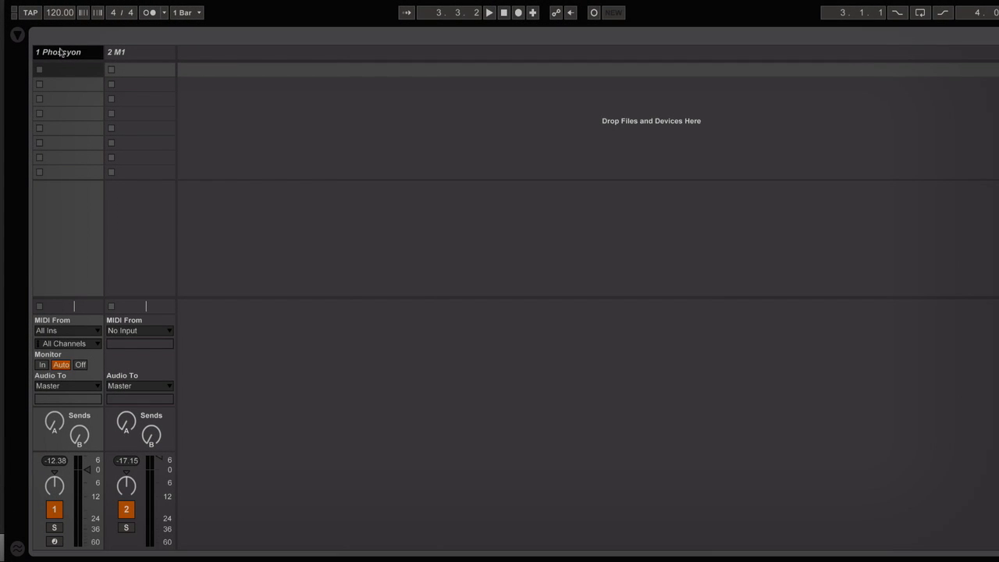
pyautogui.click(128, 51)
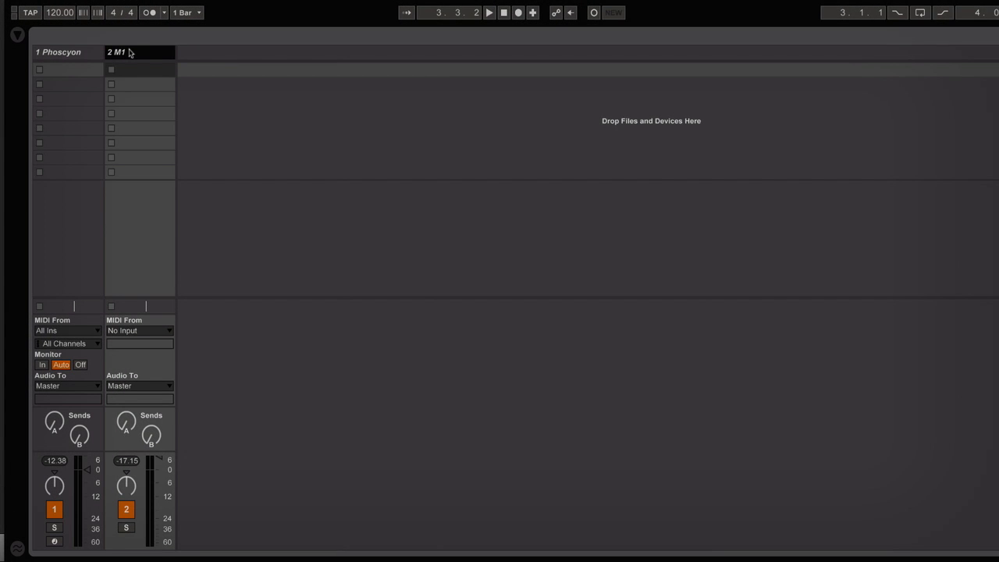
pyautogui.click(139, 330)
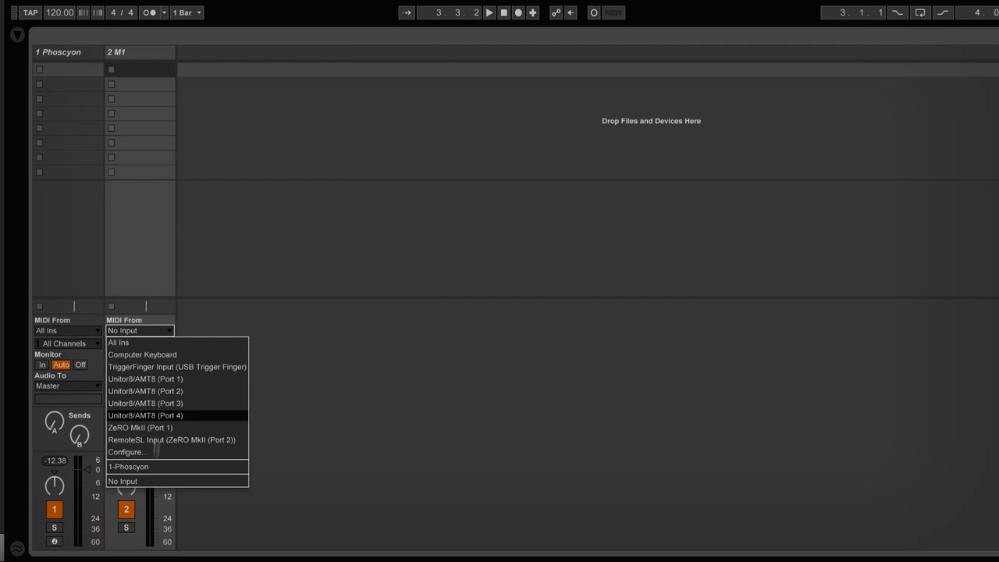
# Set M1's MIDI From to 1-Phoscyon, tapping the Phoscyon plugin instead of Post FX.
pyautogui.click(128, 466)
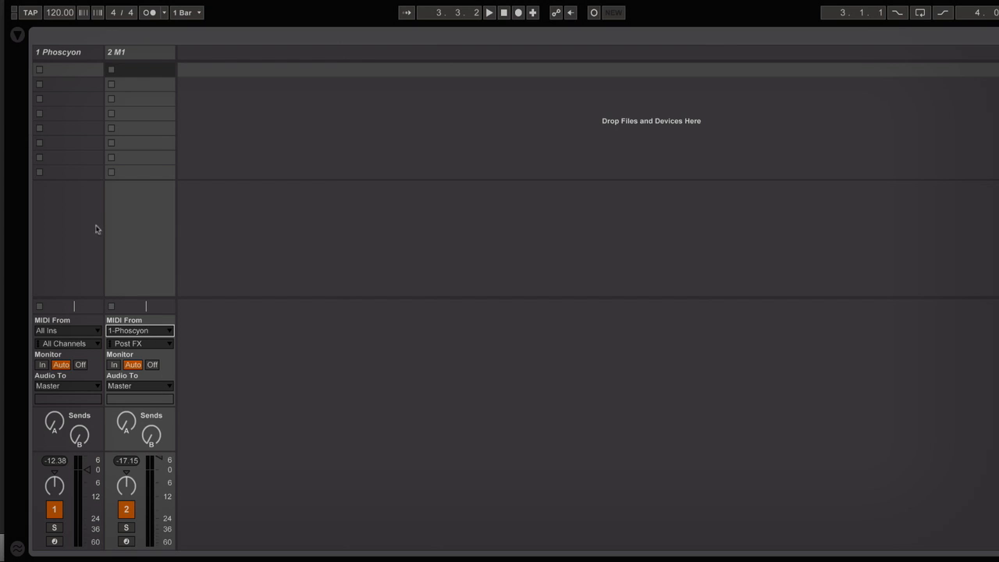
pyautogui.click(139, 52)
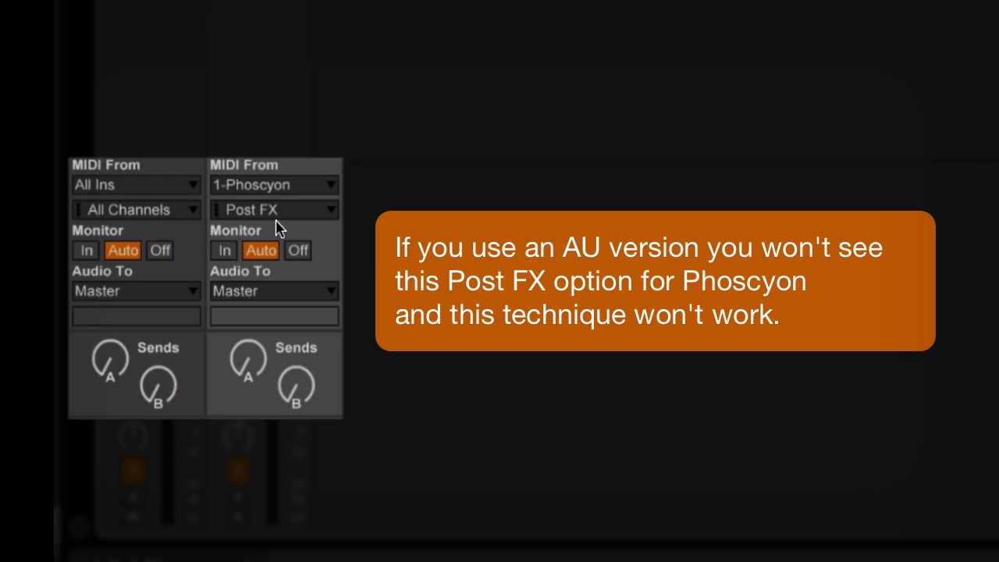
pyautogui.click(273, 209)
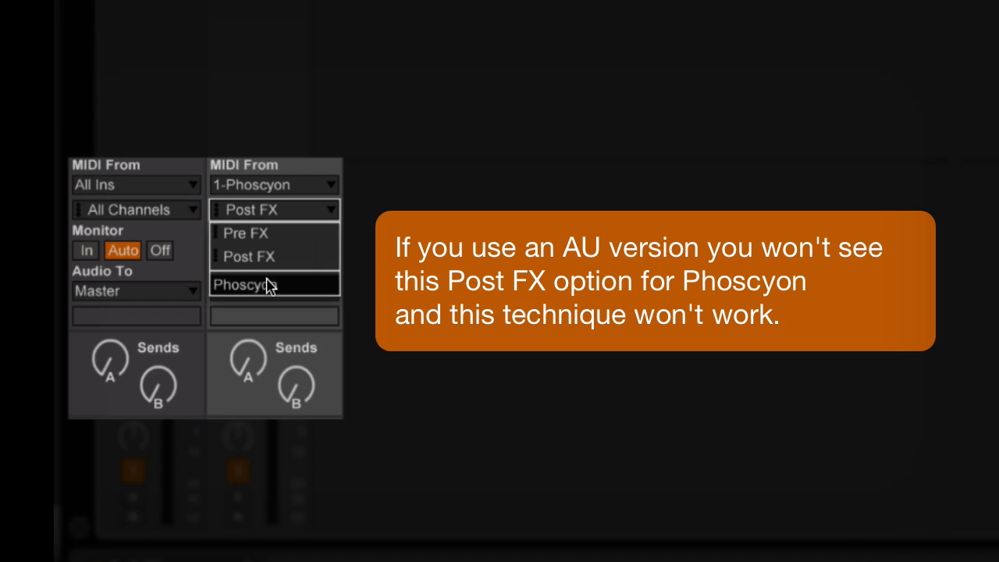
pyautogui.click(266, 284)
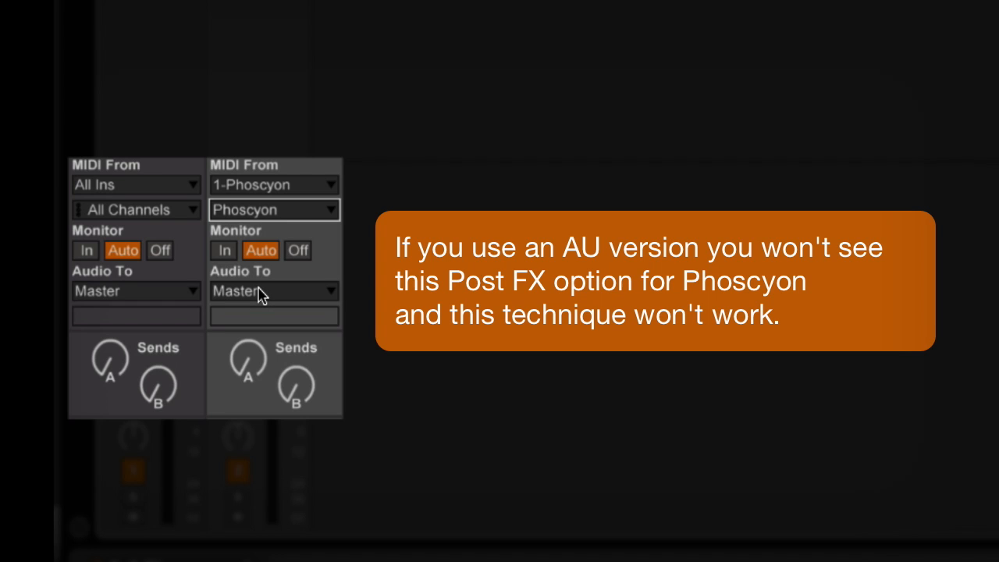
pyautogui.moveTo(245, 518)
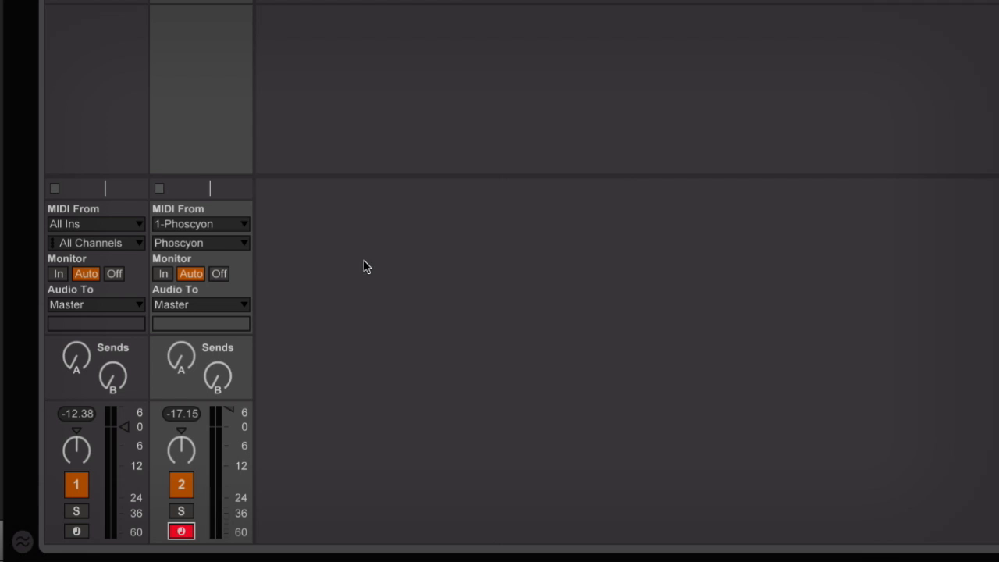
pyautogui.moveTo(89, 116)
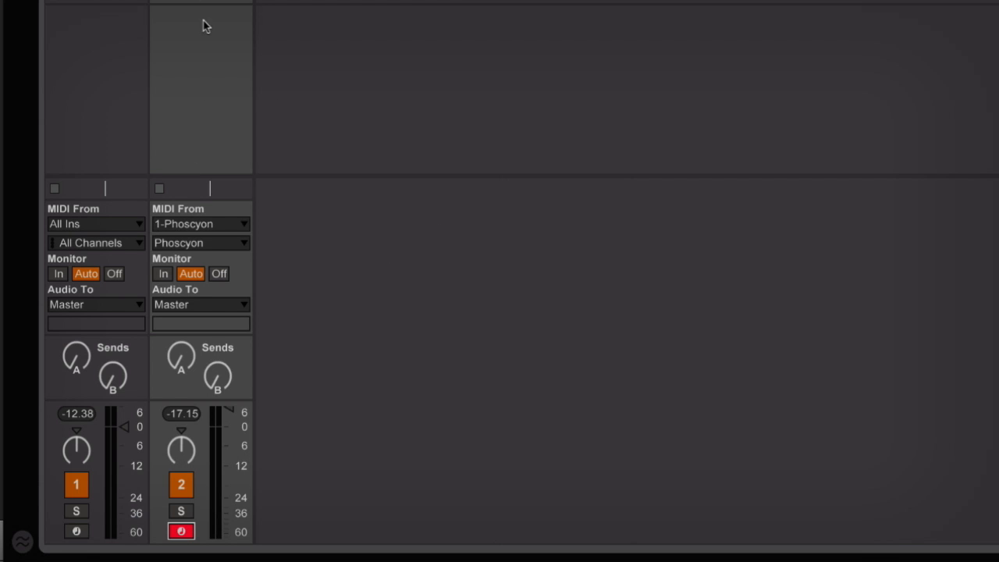
pyautogui.moveTo(218, 293)
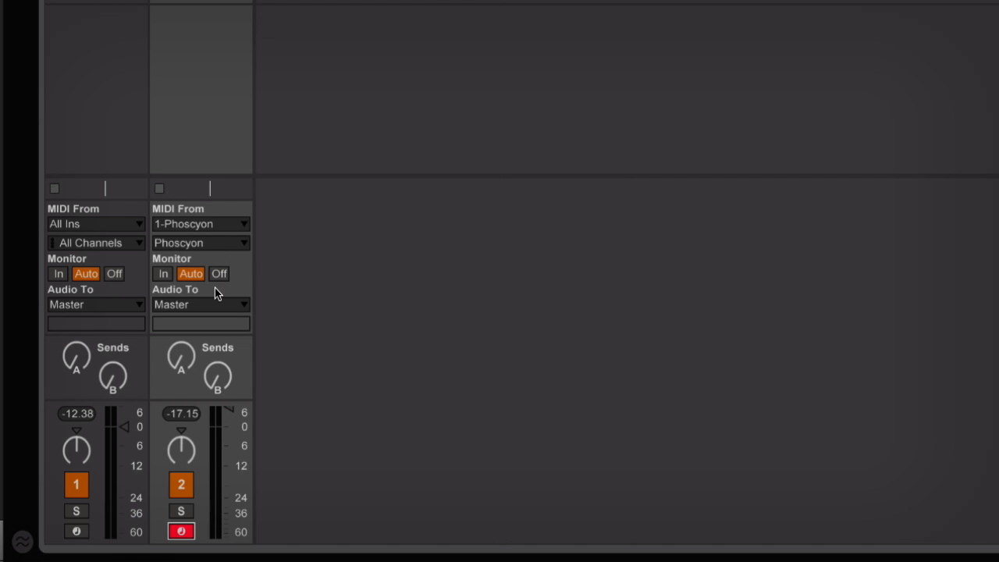
pyautogui.moveTo(100, 117)
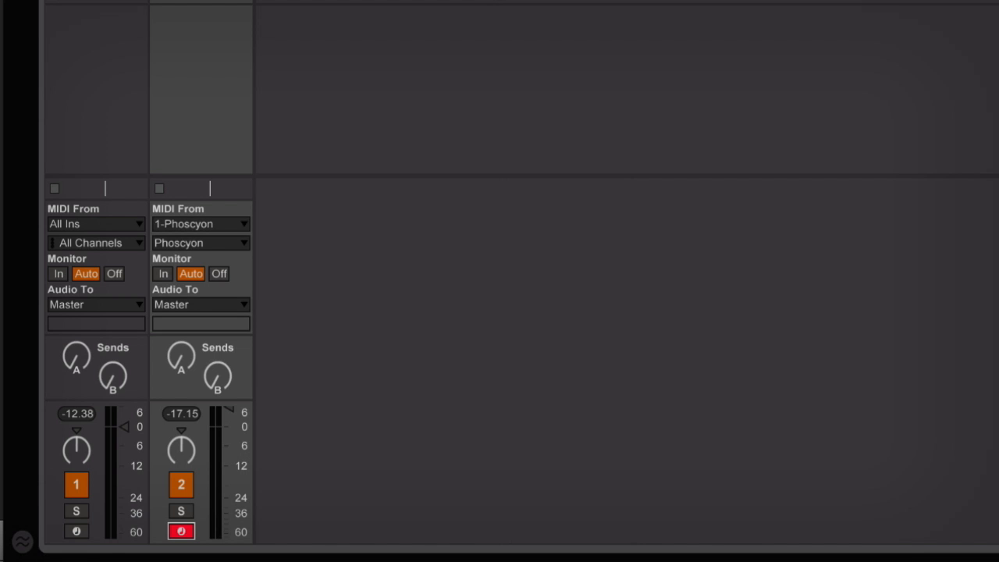
# Scroll the view while the armed M1 plays the Vector Pad combi.
pyautogui.scroll(-3)
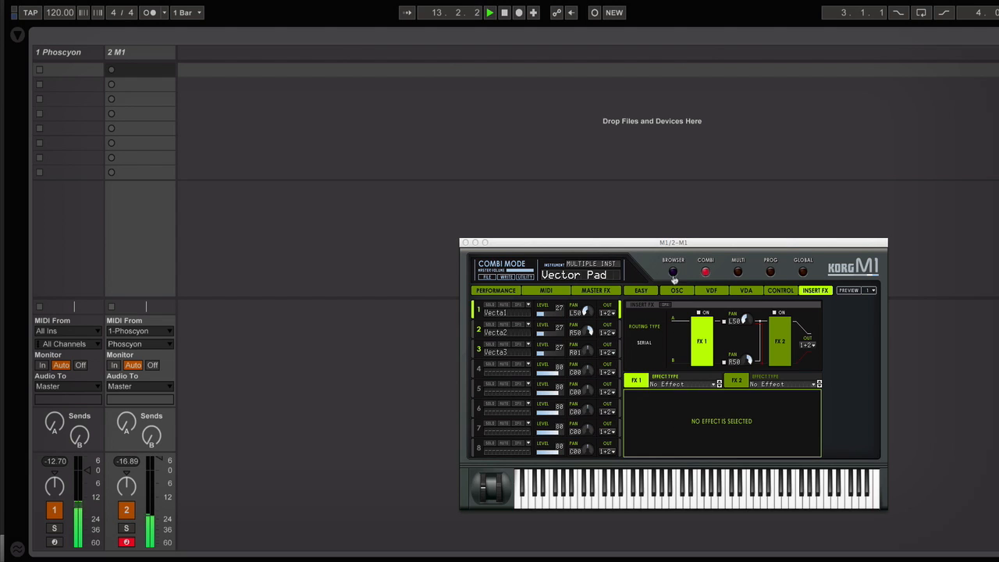
# In the M1 combination browser, try SparklingPad, then choose Chord Split.
pyautogui.click(672, 272)
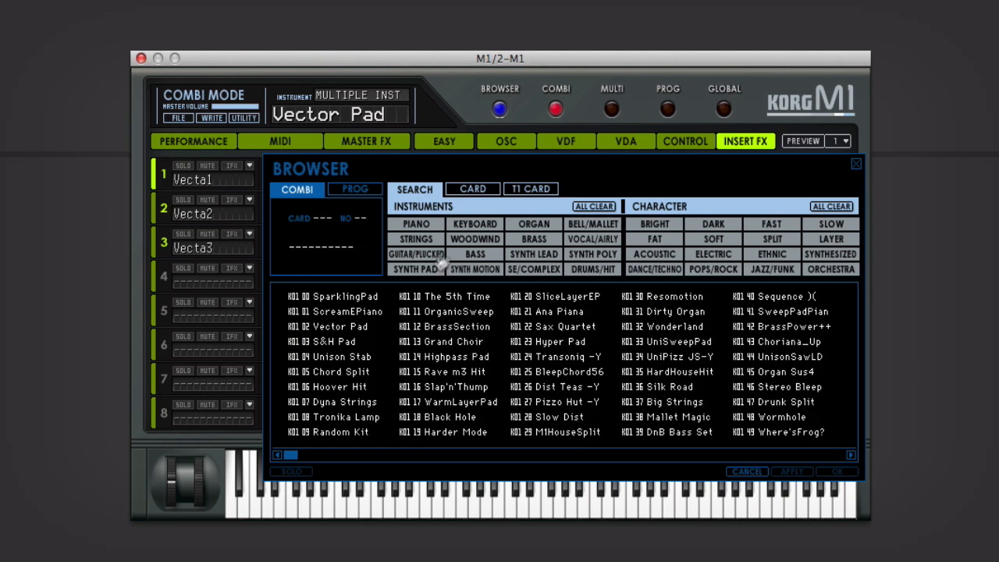
pyautogui.moveTo(327, 301)
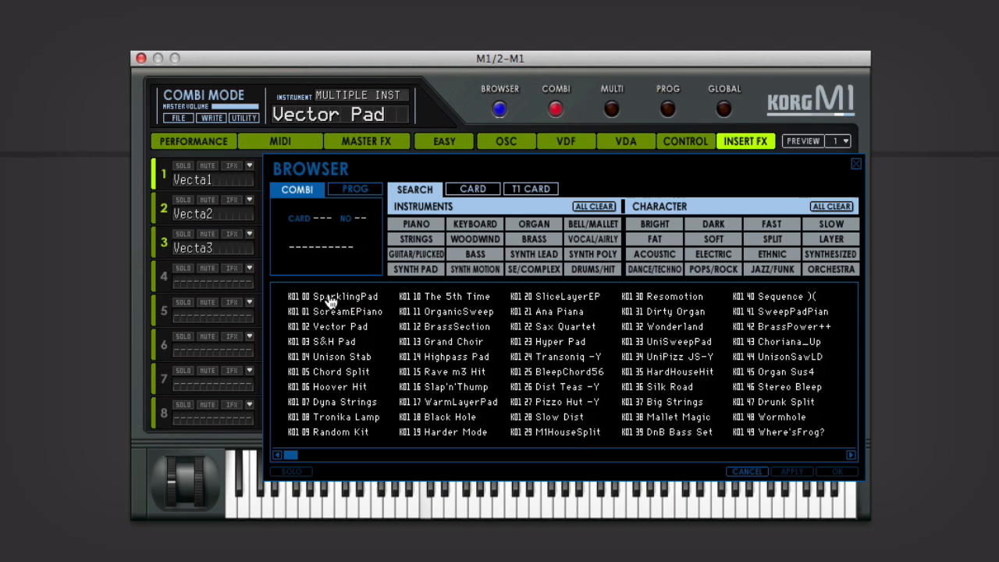
pyautogui.click(425, 503)
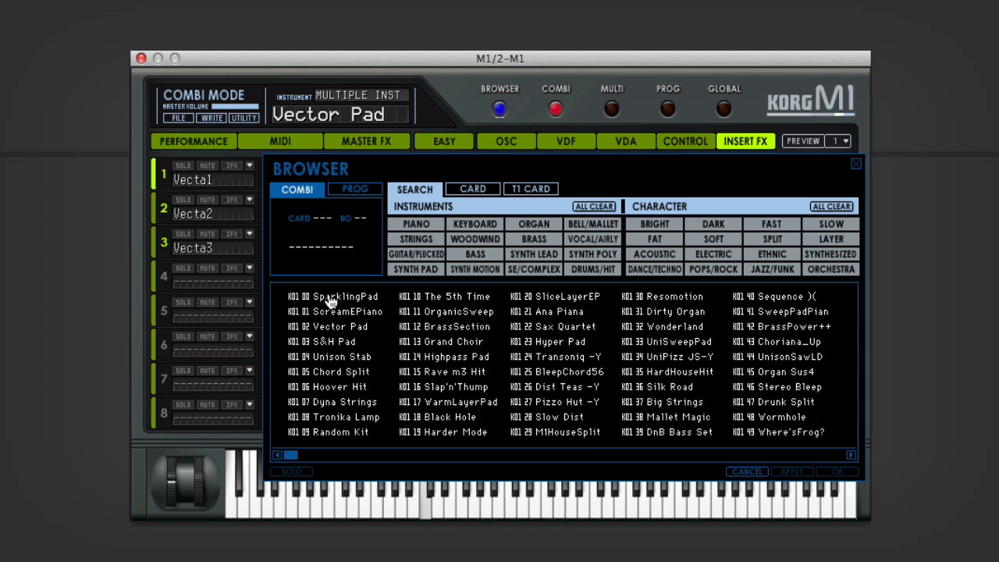
pyautogui.moveTo(329, 303)
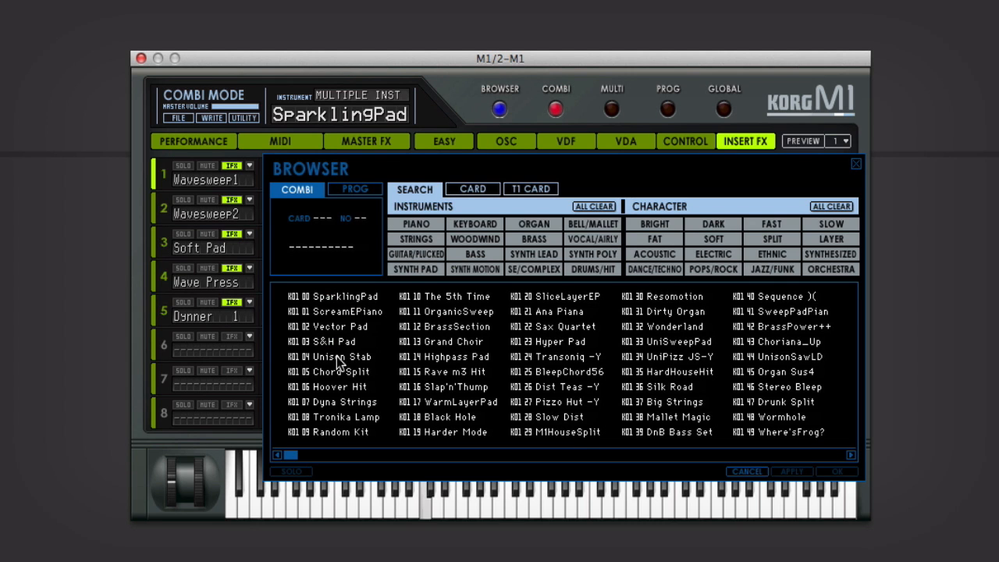
pyautogui.moveTo(334, 379)
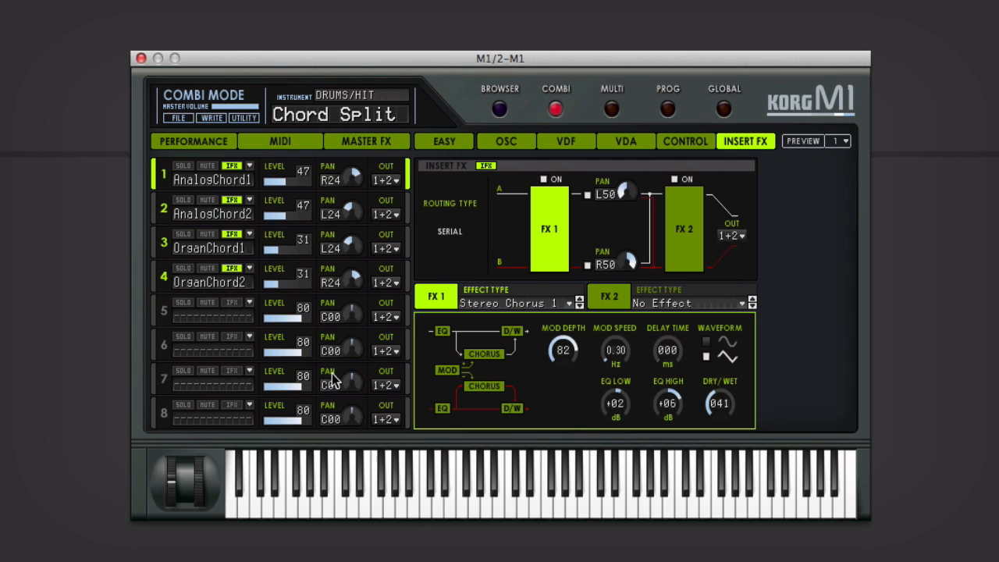
pyautogui.click(424, 492)
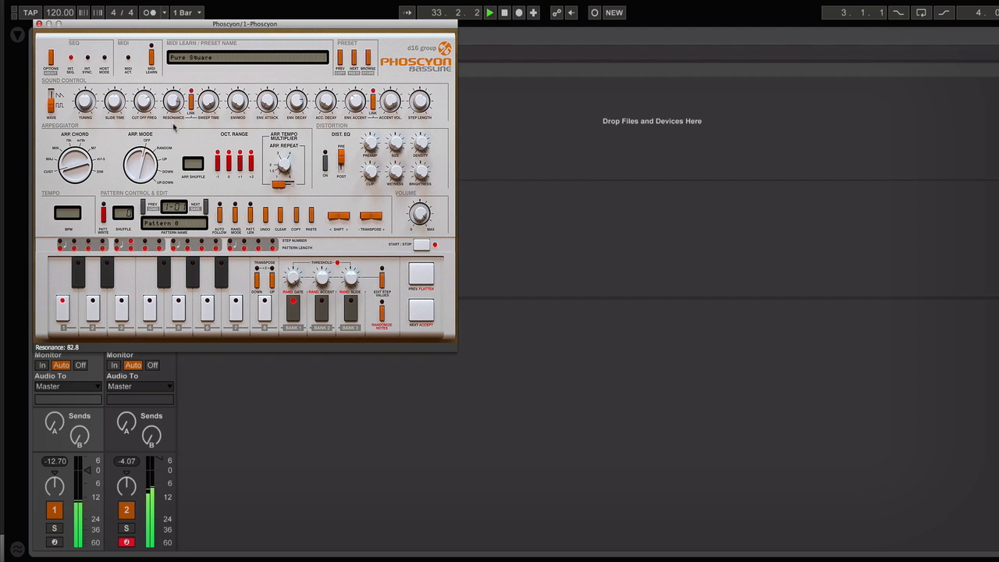
# Raise Phoscyon's Resonance to about 82.8, then return to the M1 synth window.
pyautogui.moveTo(173, 101); pyautogui.dragTo(174, 145)
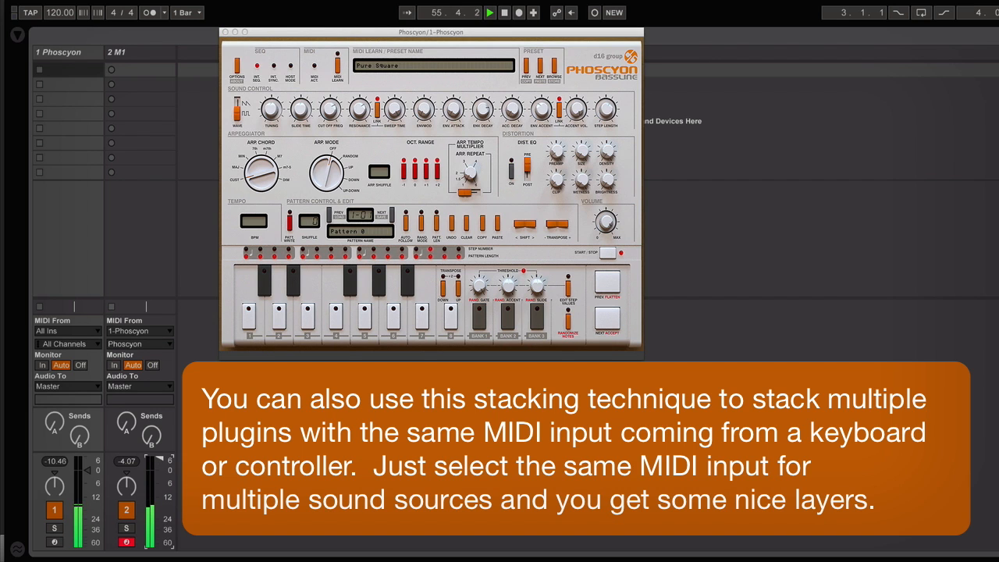
pyautogui.click(116, 51)
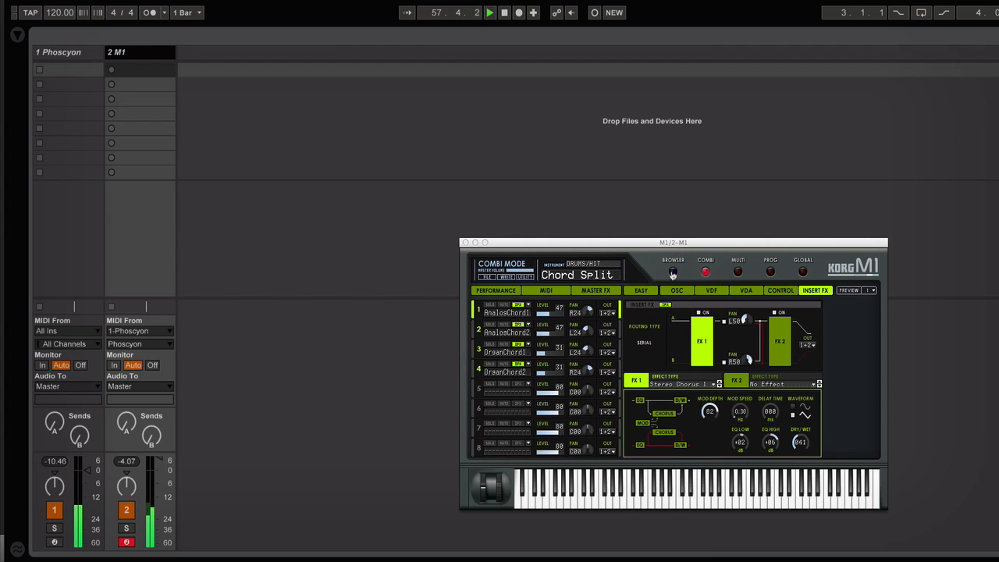
# Load the Highpass Pad combi from the M1 browser and reopen the browser.
pyautogui.click(673, 271)
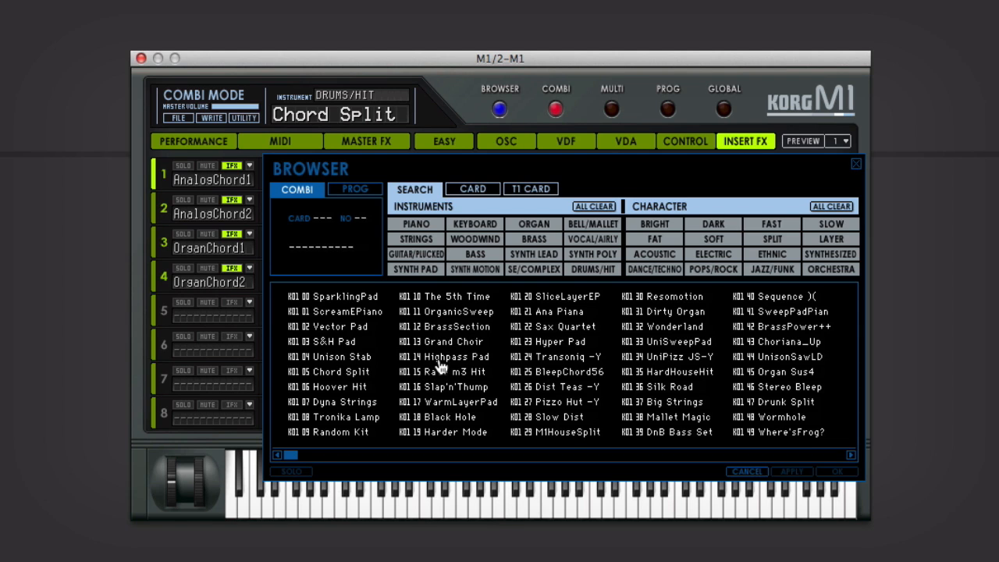
pyautogui.doubleClick(455, 357)
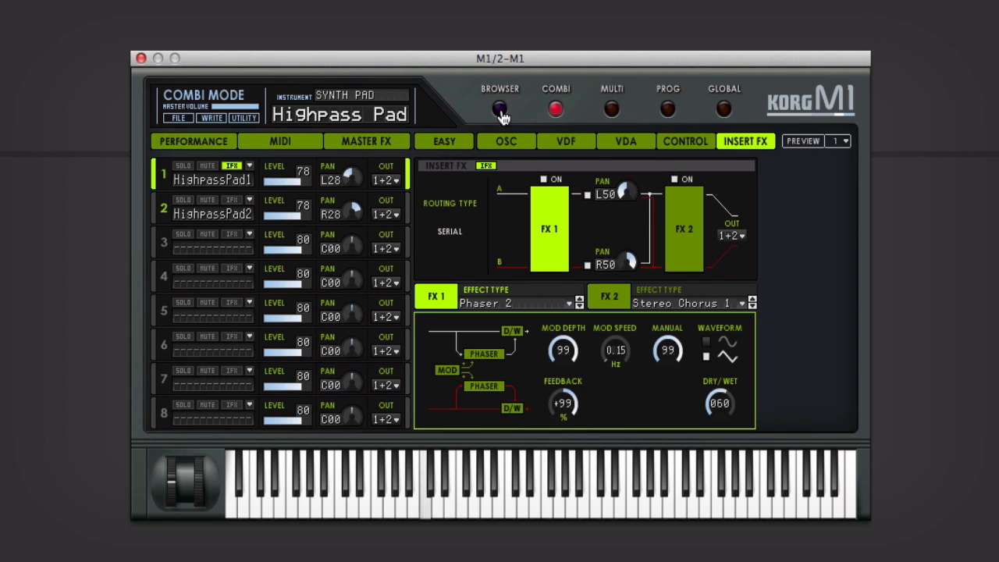
pyautogui.click(498, 110)
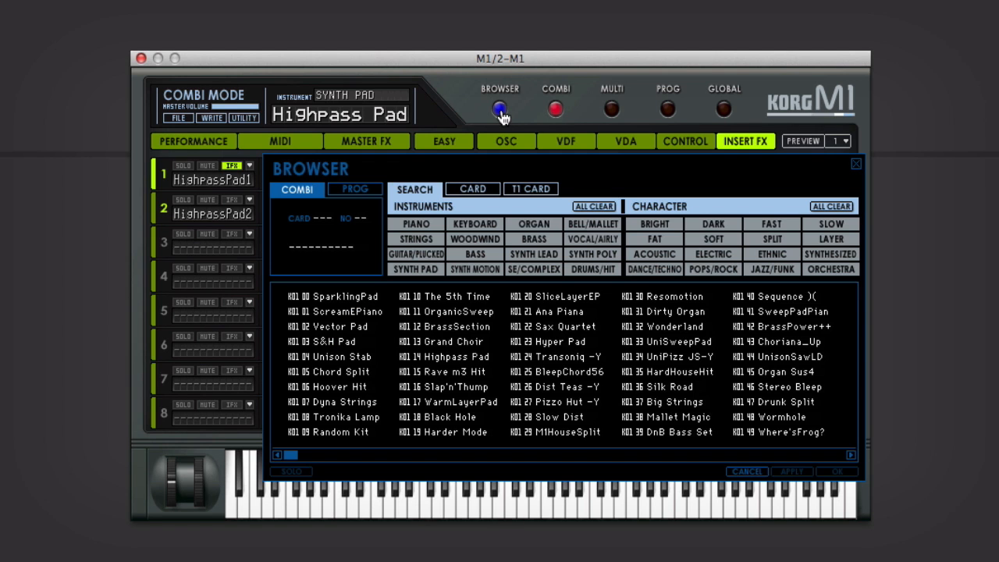
pyautogui.moveTo(554, 304)
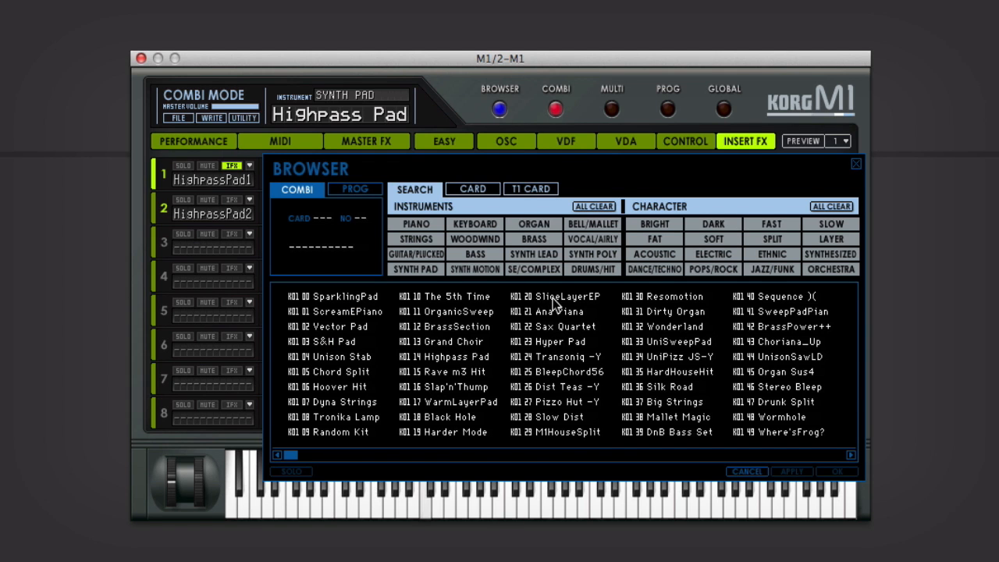